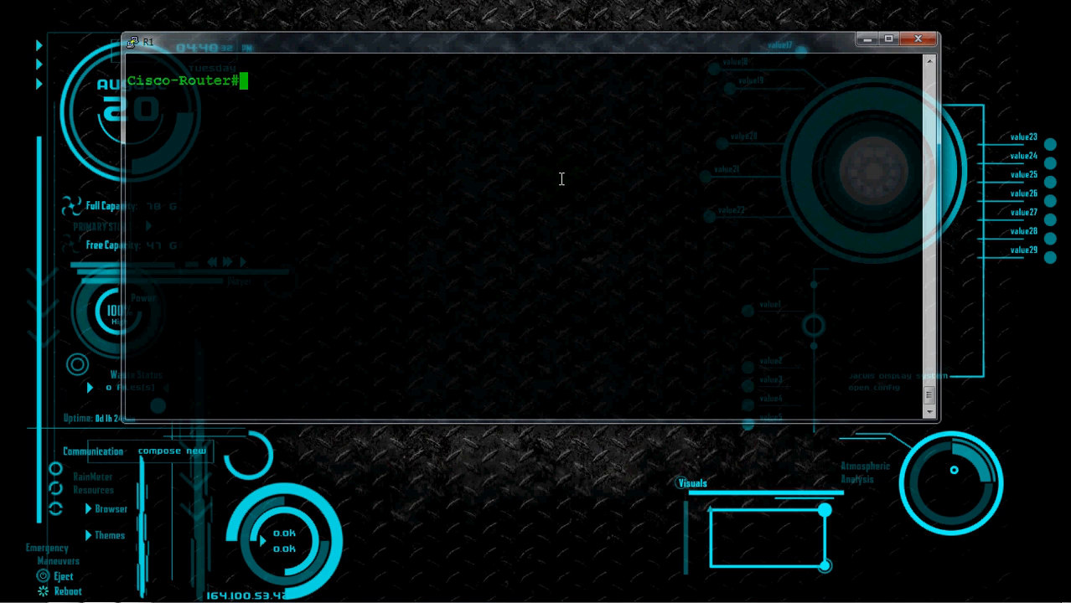
- Run 'show running-config | include username', revealing user cisco with privilege level 4
type("show")
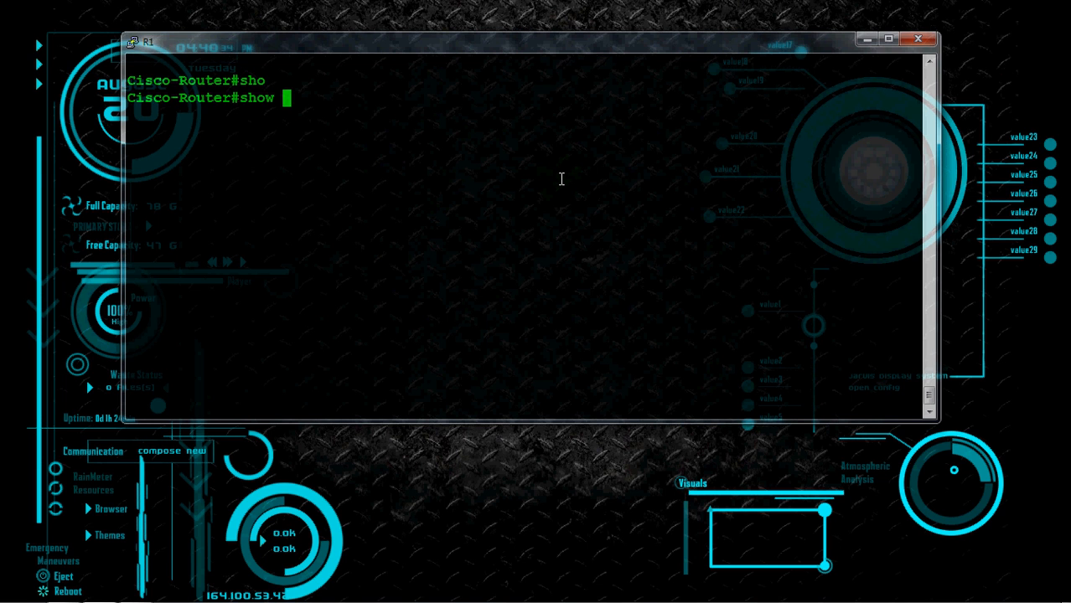
type("running-config")
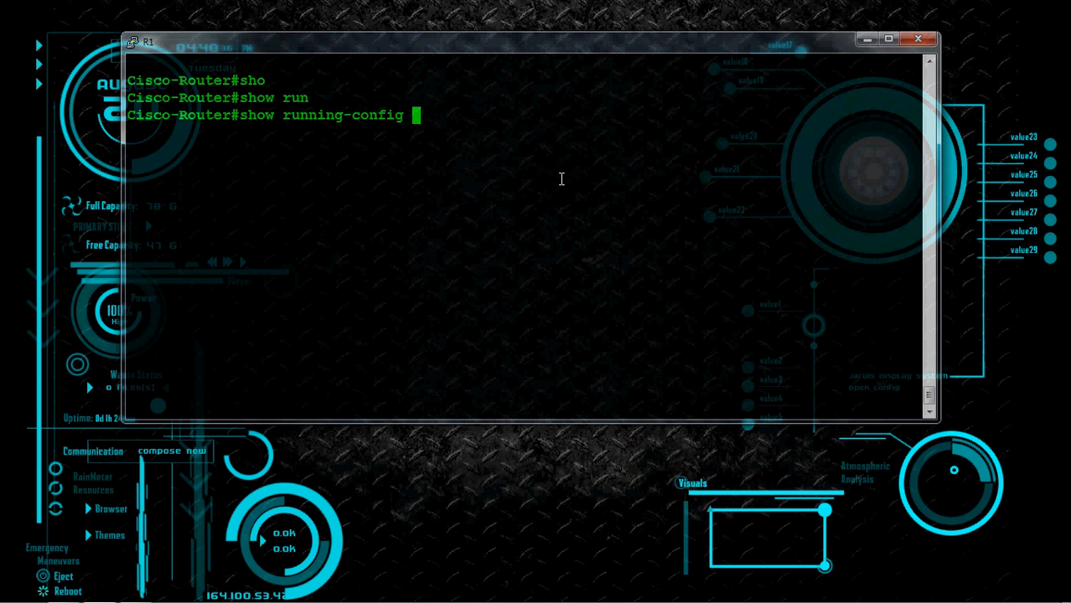
type("|")
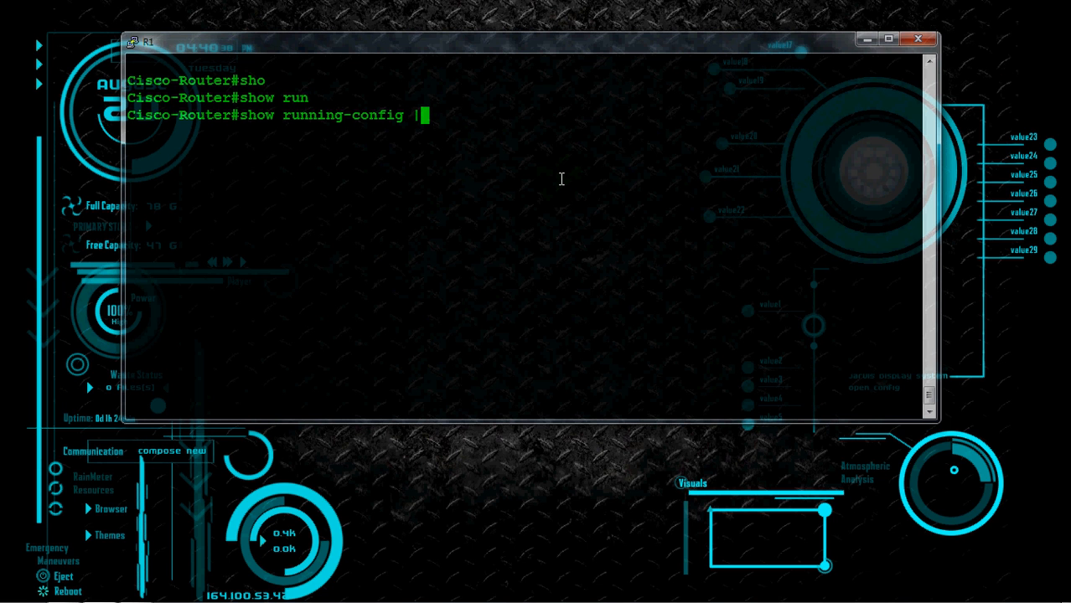
type("include")
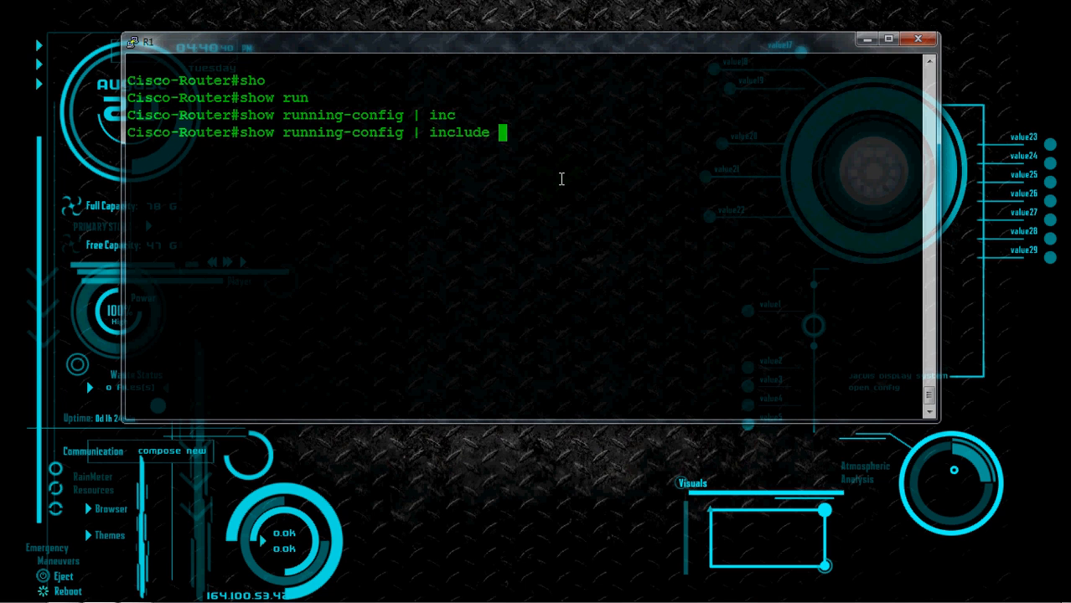
type("u")
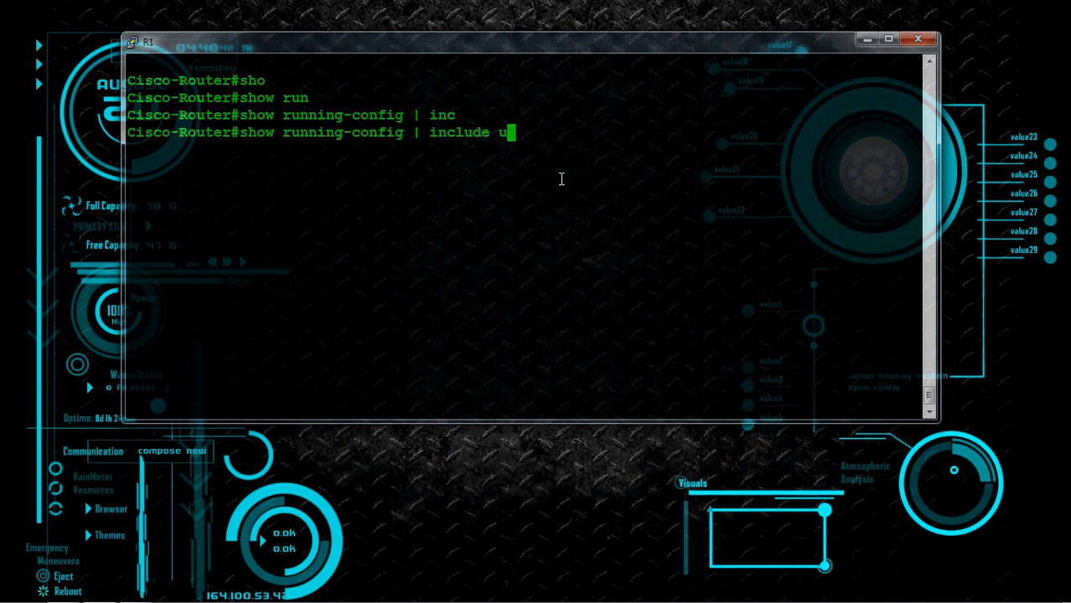
type("sername")
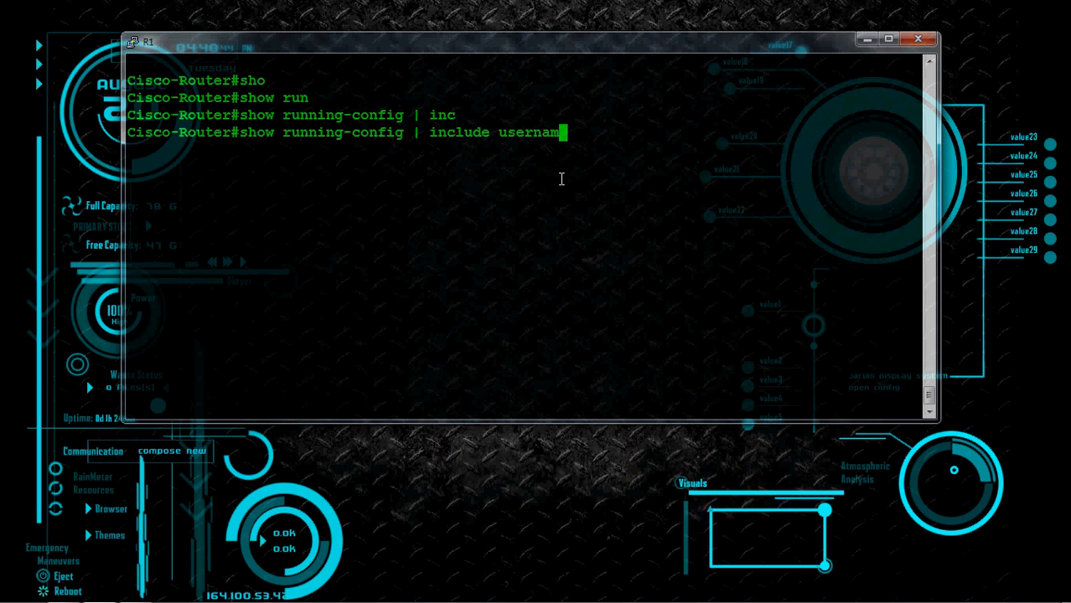
key("enter")
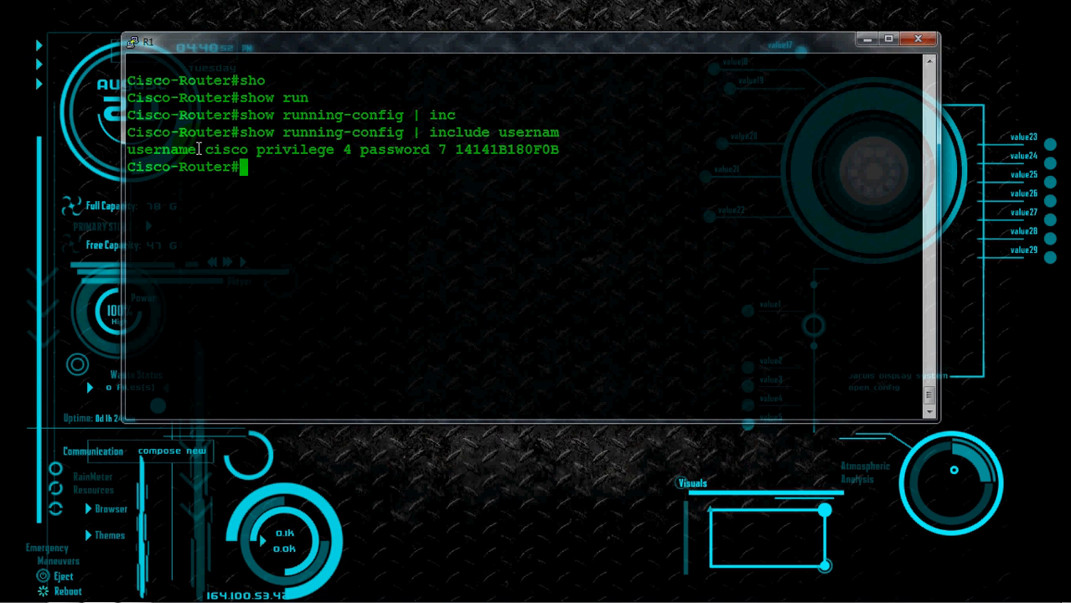
double_click(224, 149)
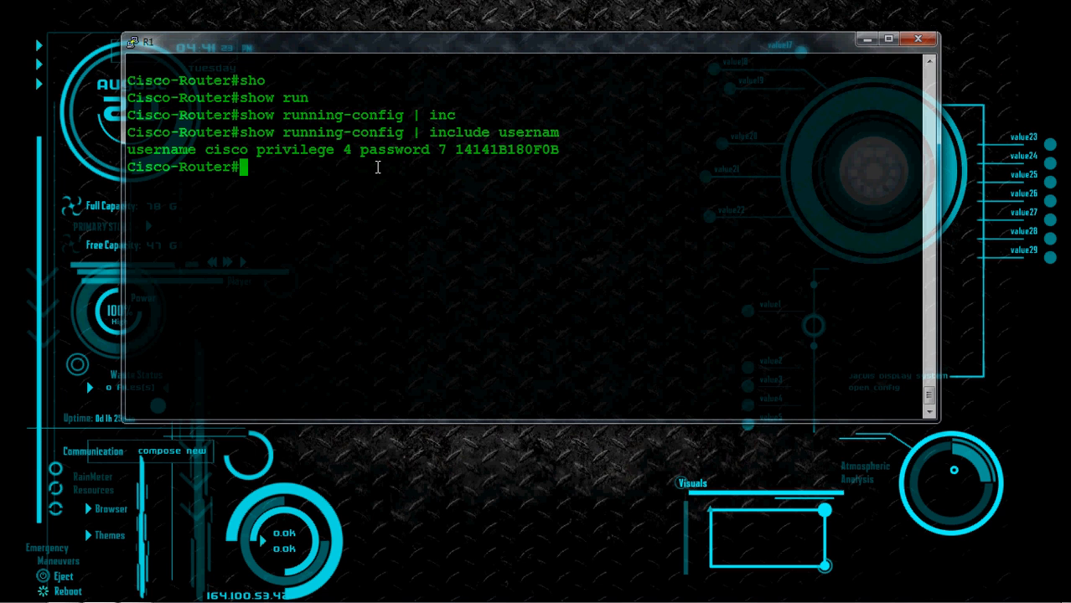
- Run 'show control-plane host open-ports' to list TCP 22 SSH, TCP 23 Telnet and UDP 67 DHCP
type("s")
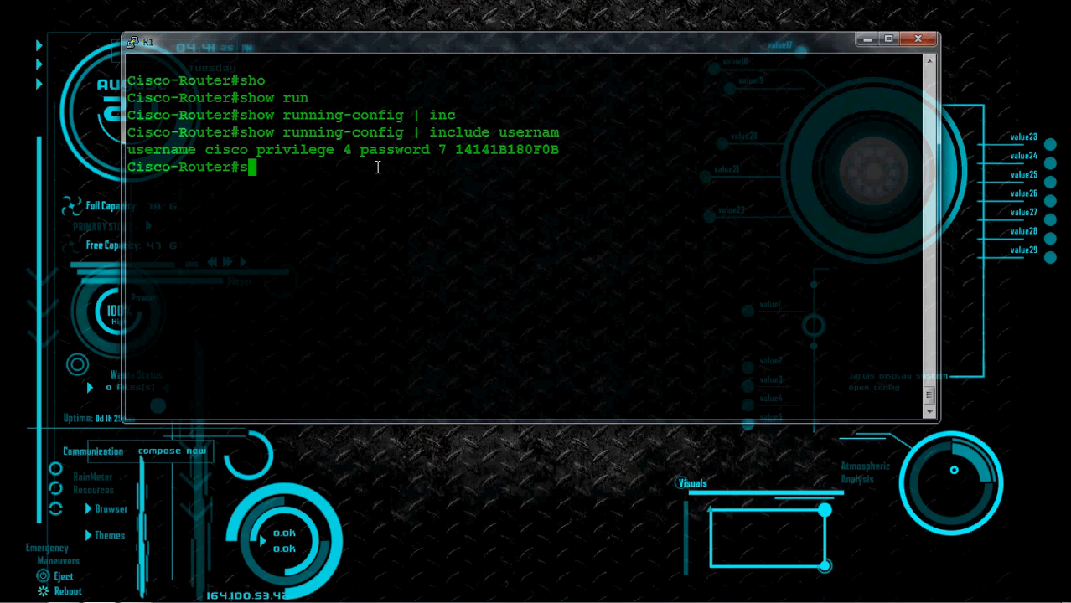
type("how")
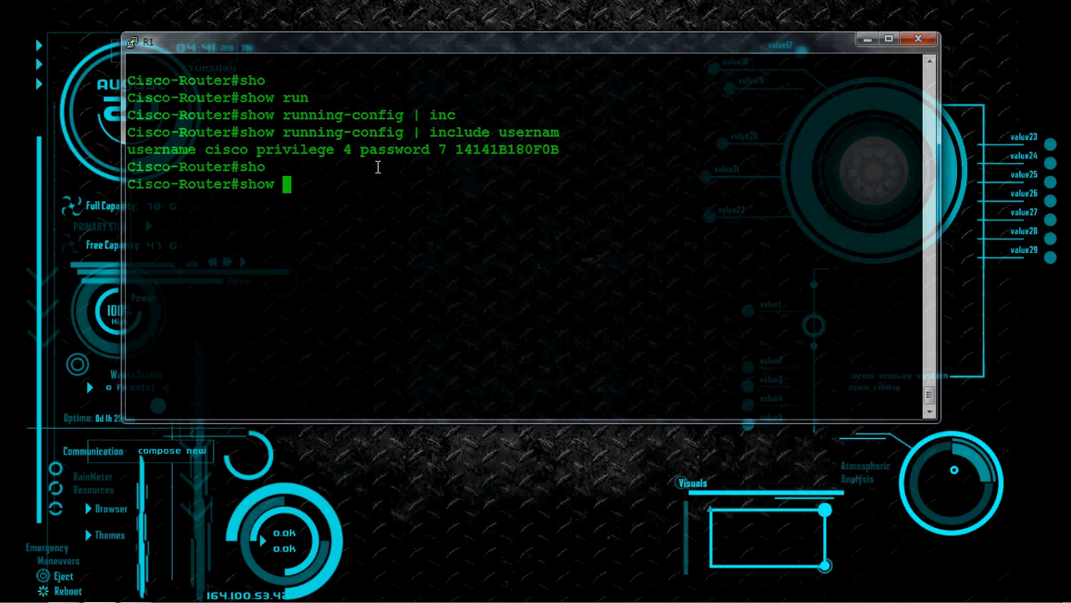
type("contorl")
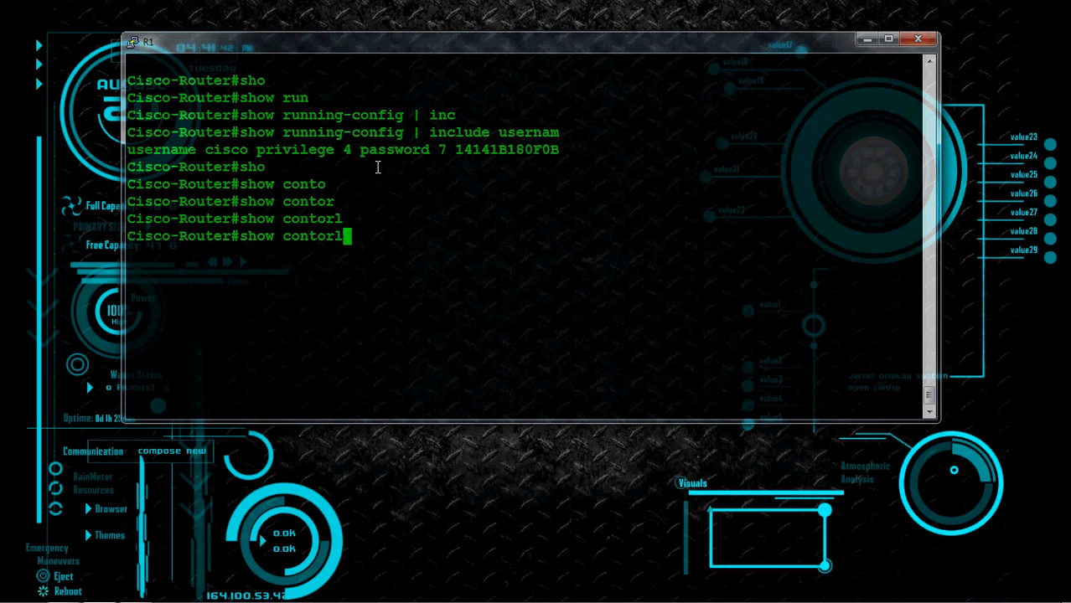
key("BackSpace")
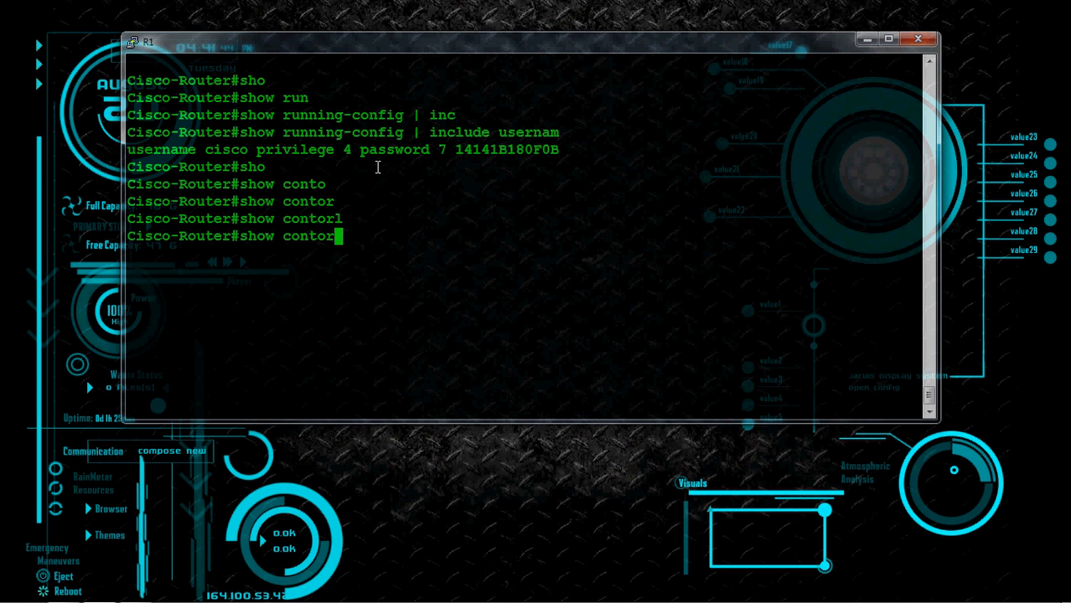
key("BackSpace")
type("rol-plane")
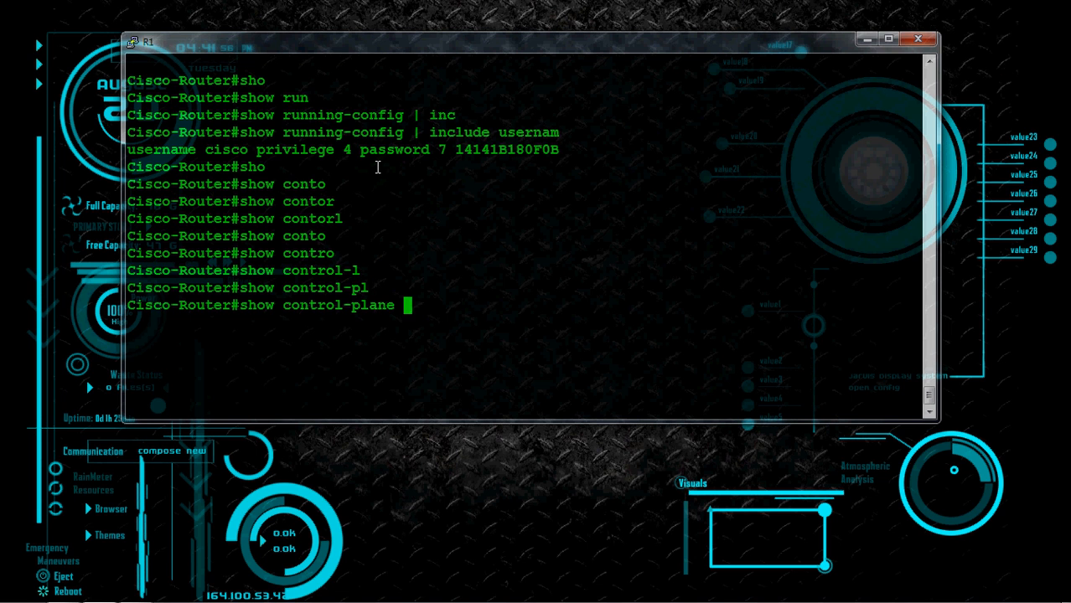
type("host")
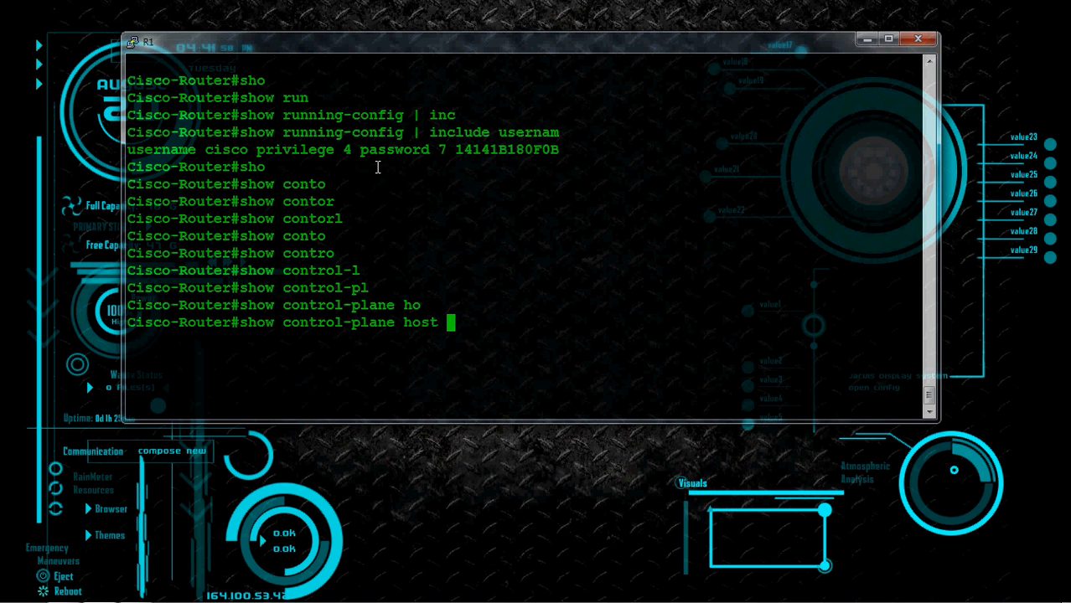
type("open-ports")
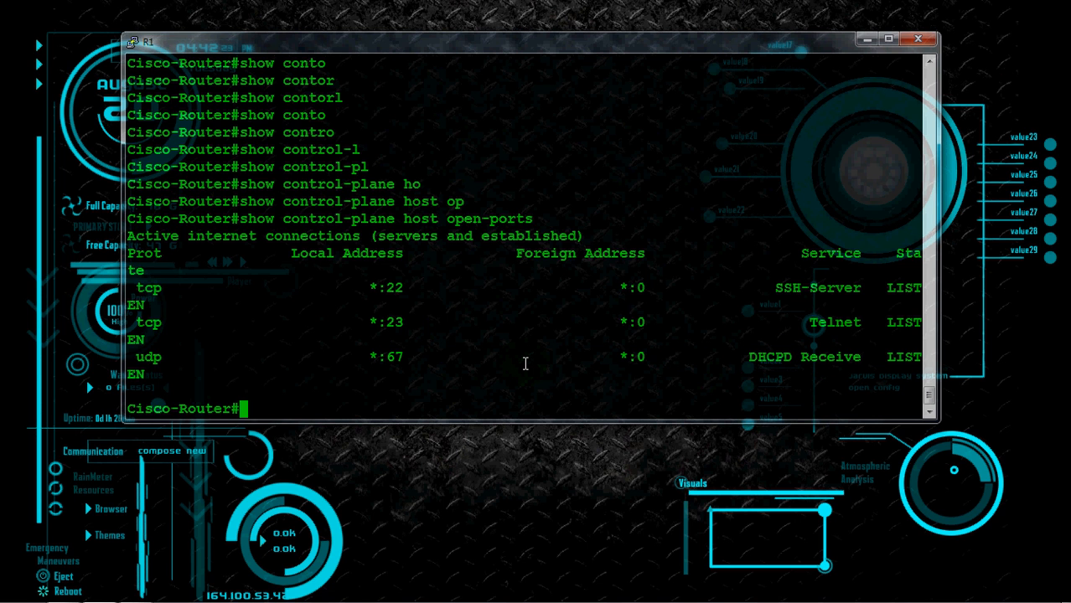
mouse_move(934, 6)
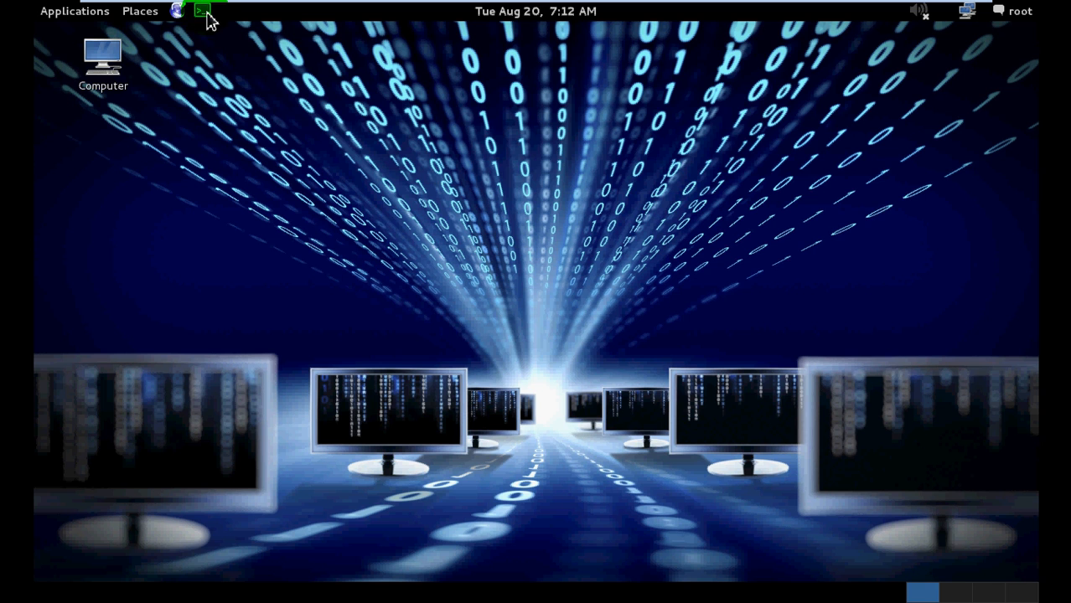
- In a new Kali terminal, run 'nmap 192.168.71.0/24' to scan the whole subnet
left_click(201, 10)
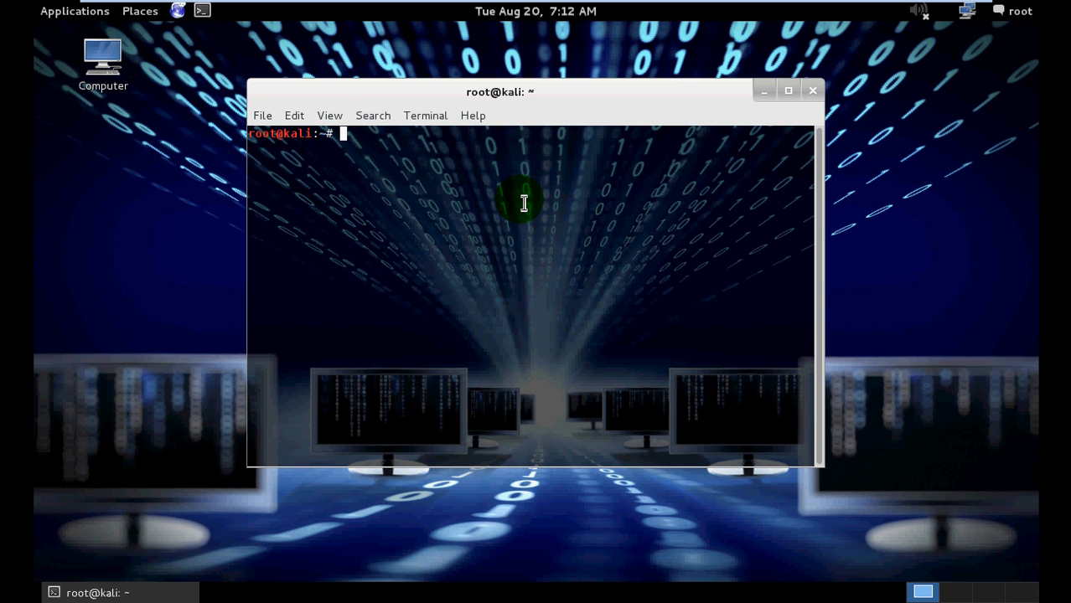
type("nmap")
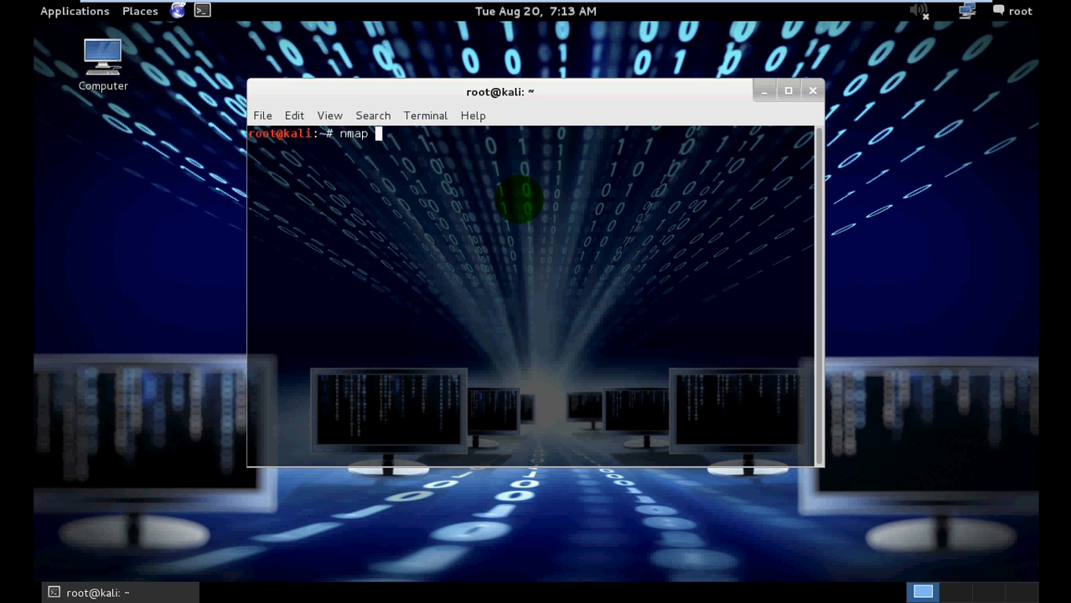
type("192")
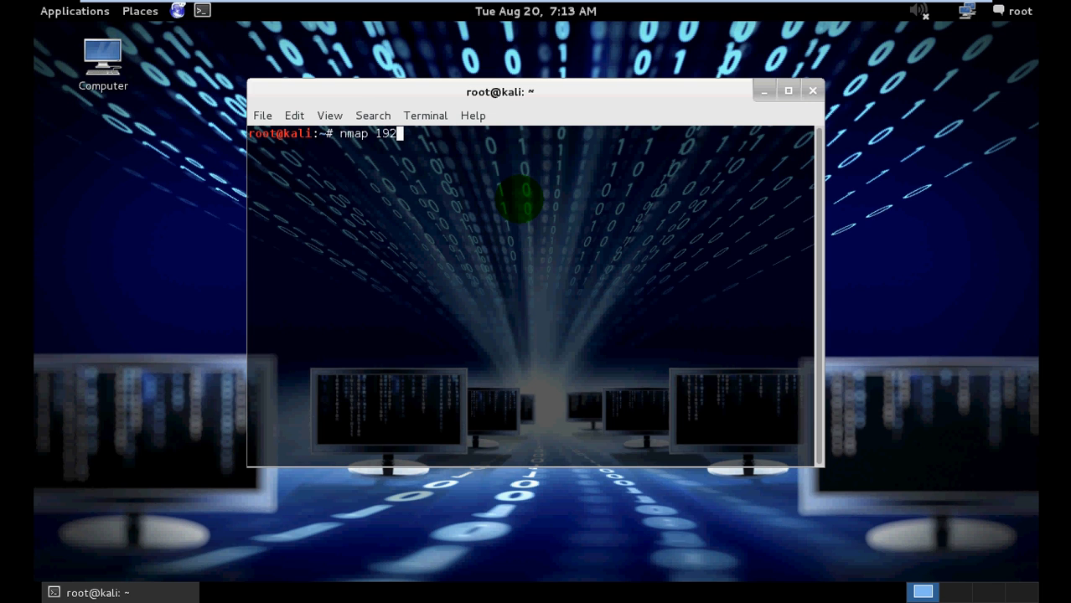
type(".168")
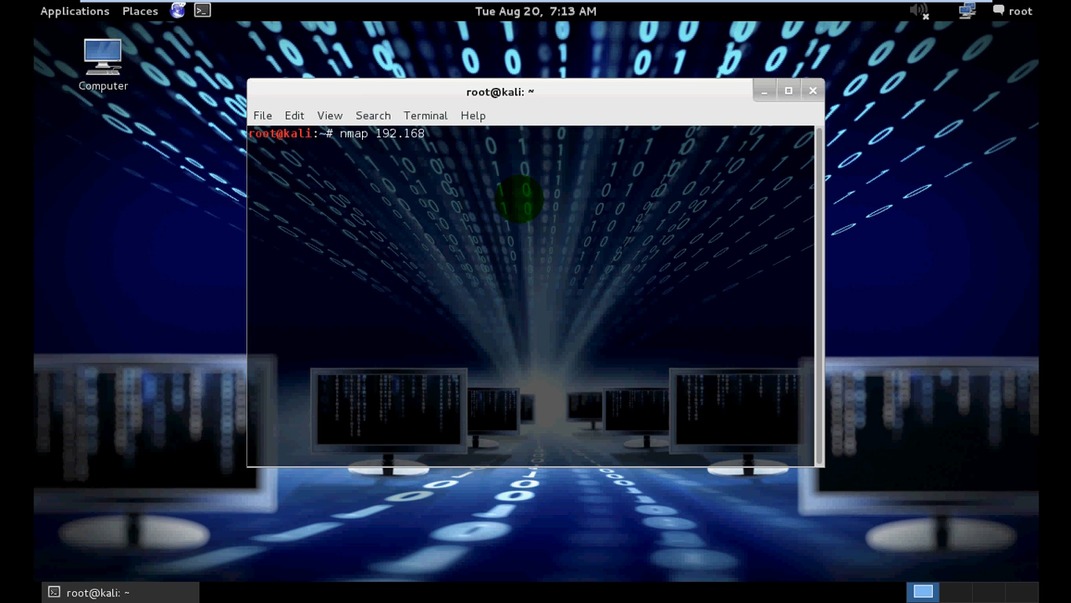
type(".71.0")
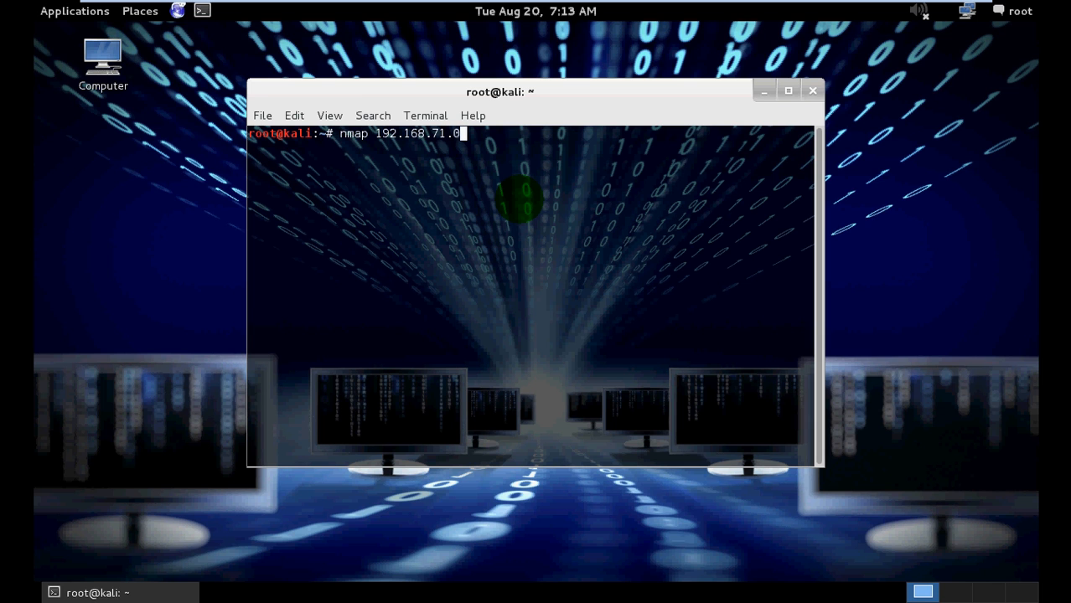
type("/24")
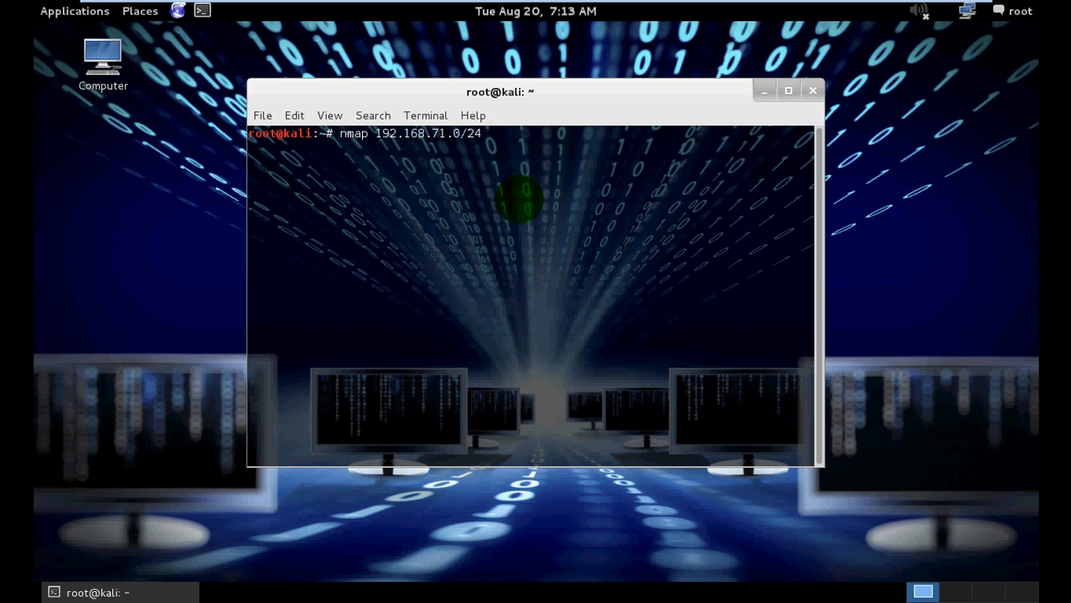
key("Return")
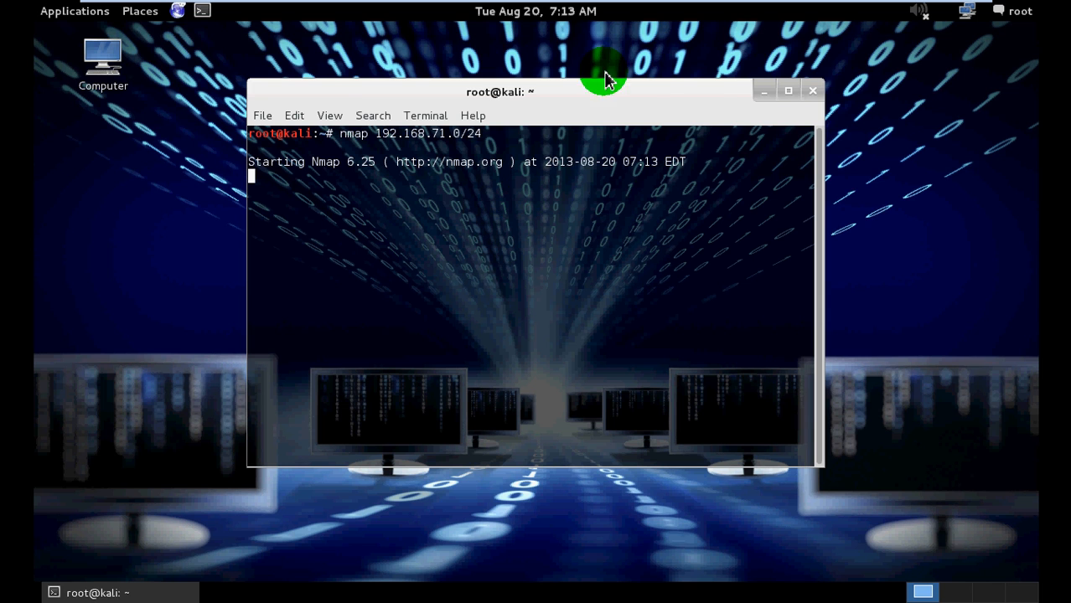
mouse_move(703, 92)
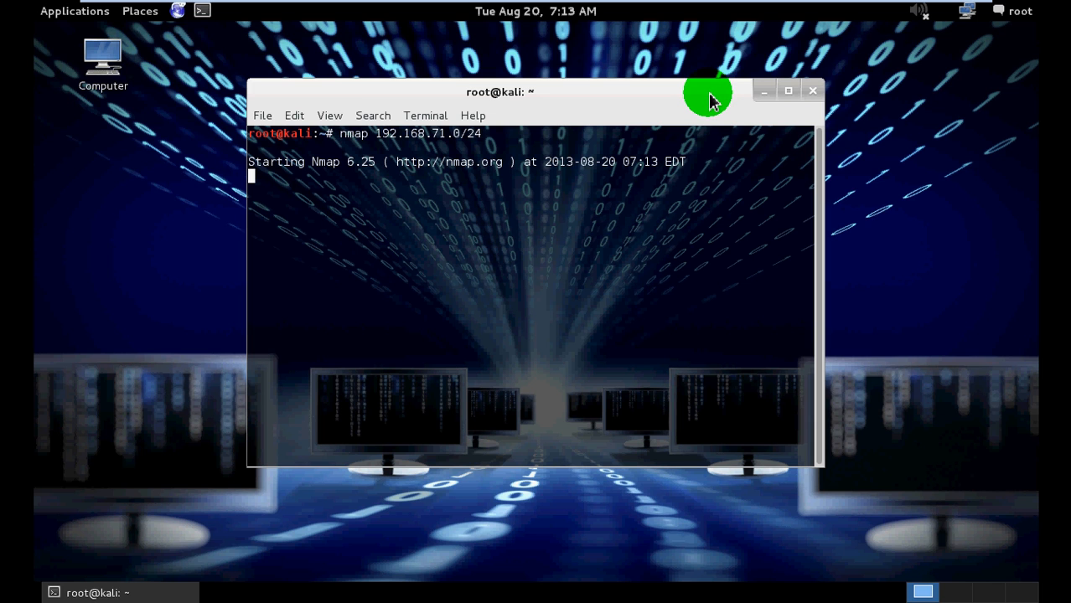
mouse_move(721, 69)
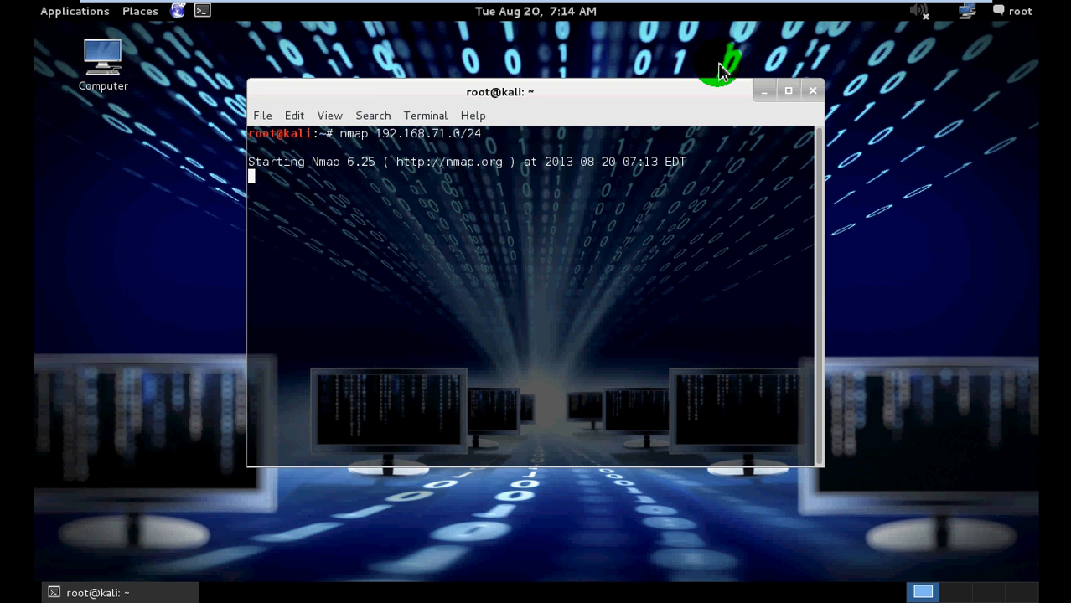
mouse_move(697, 99)
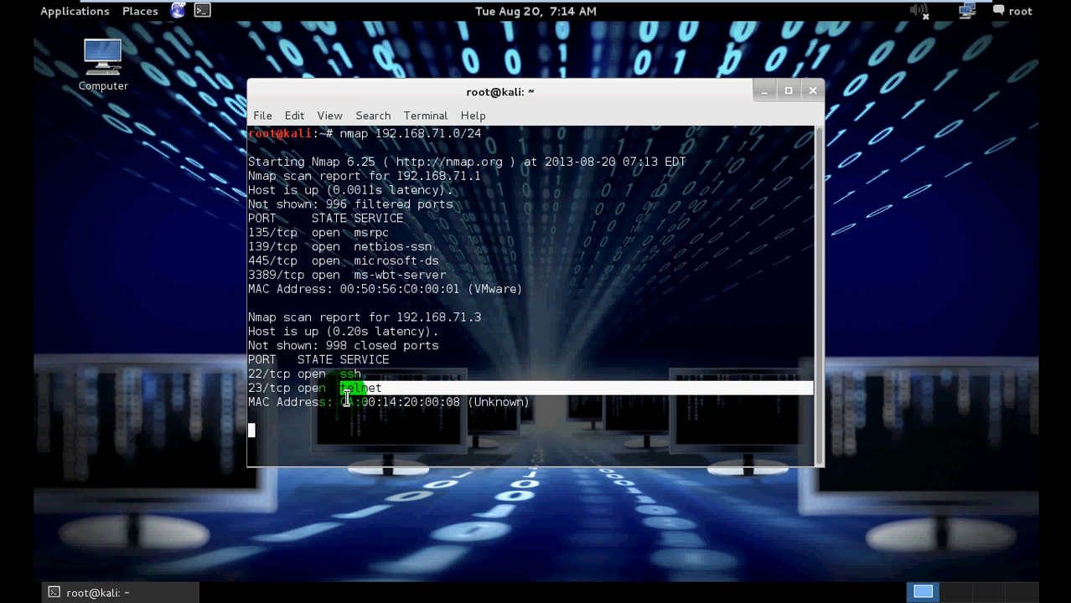
- Review the nmap report showing 192.168.71.3 with port 22 ssh and 23 telnet open
scroll("down", 3)
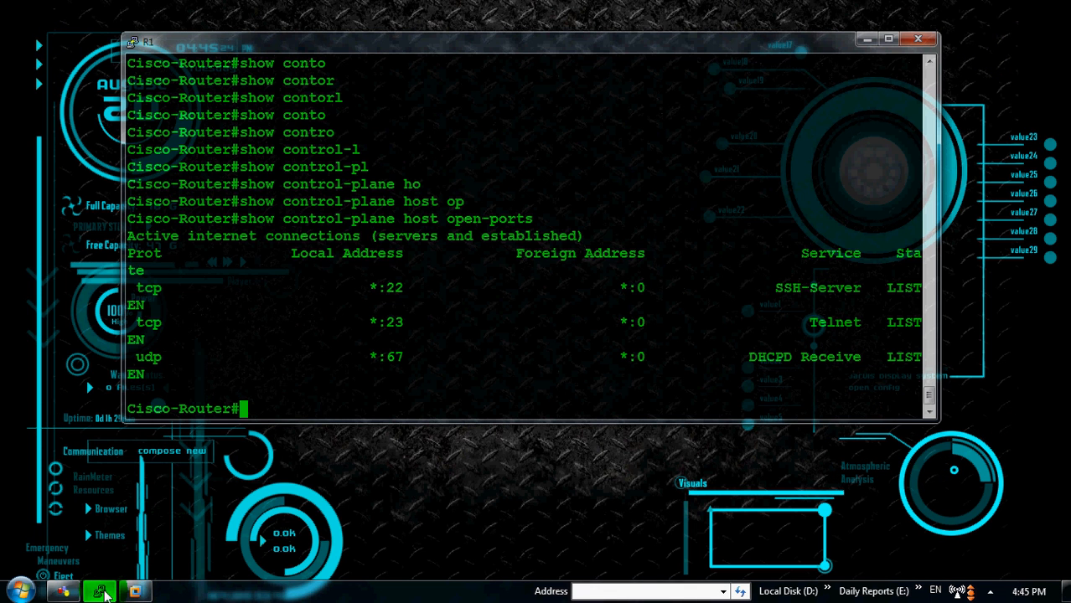
- Page through show running-config, highlight FastEthernet0/0 address 192.168.71.3 255.255.255.0, and minimize the router window
type("sho")
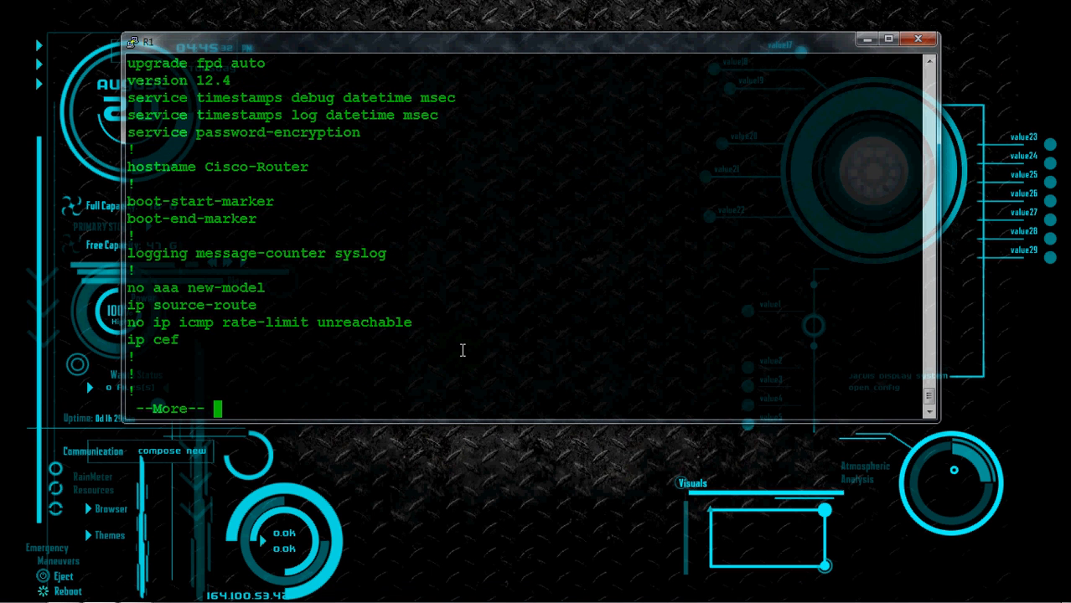
key("space")
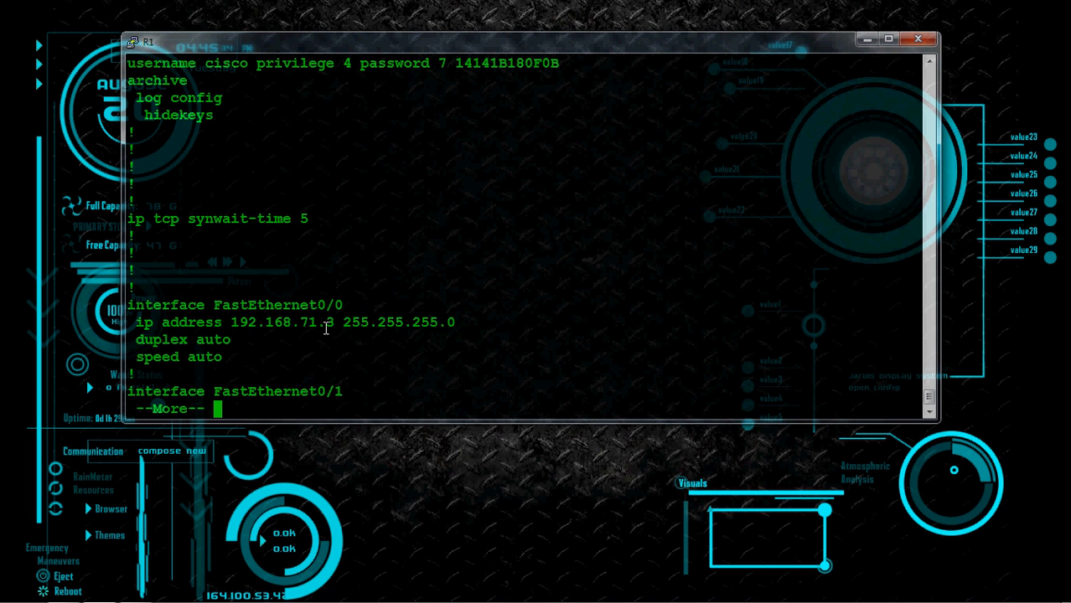
left_click_drag(226, 321, 456, 321)
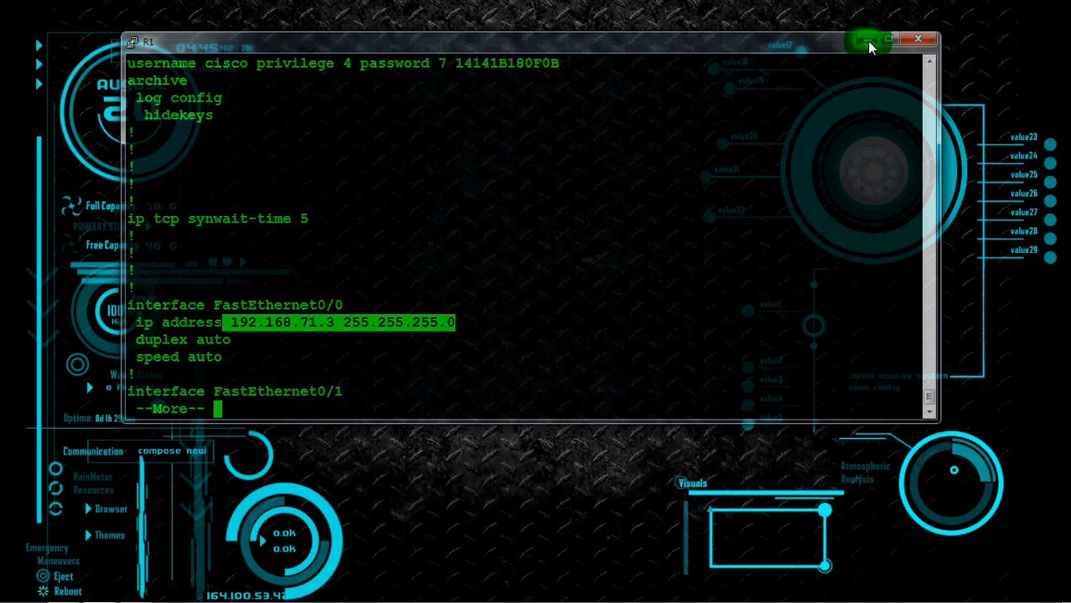
left_click(918, 40)
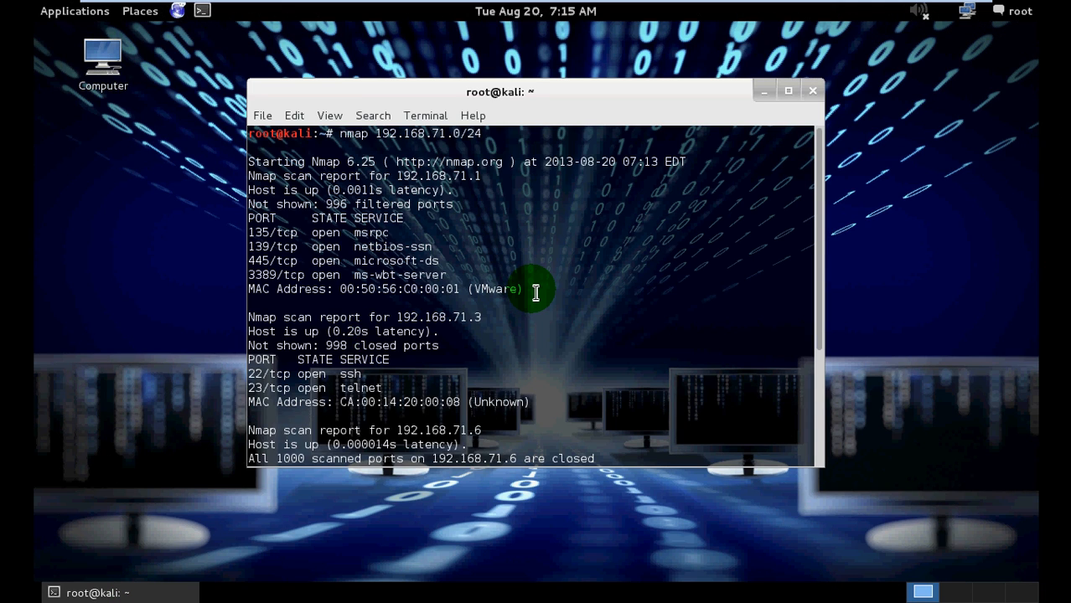
scroll("down", 3)
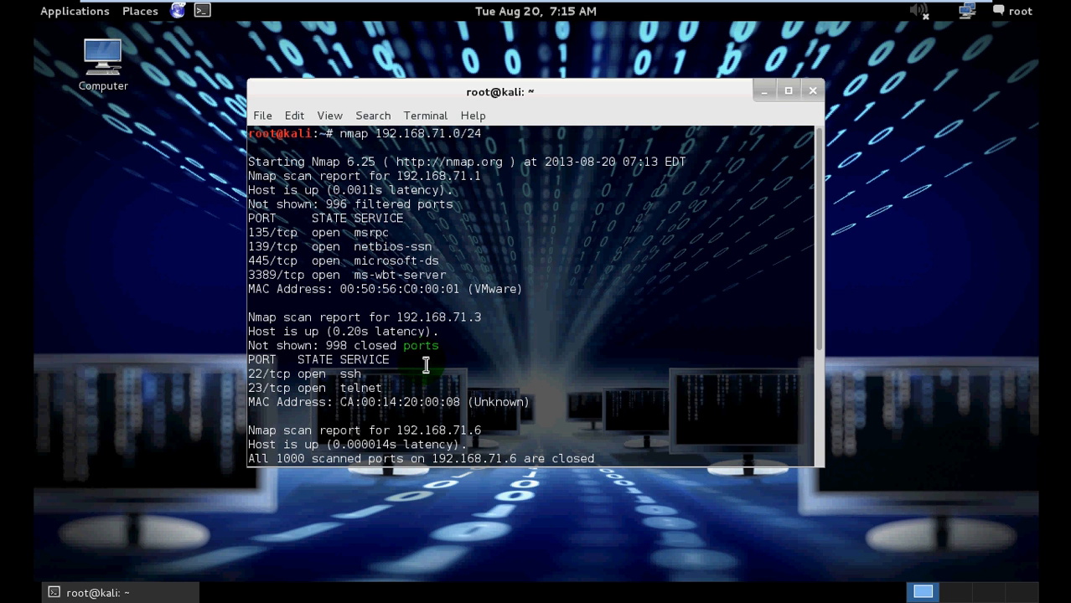
double_click(419, 316)
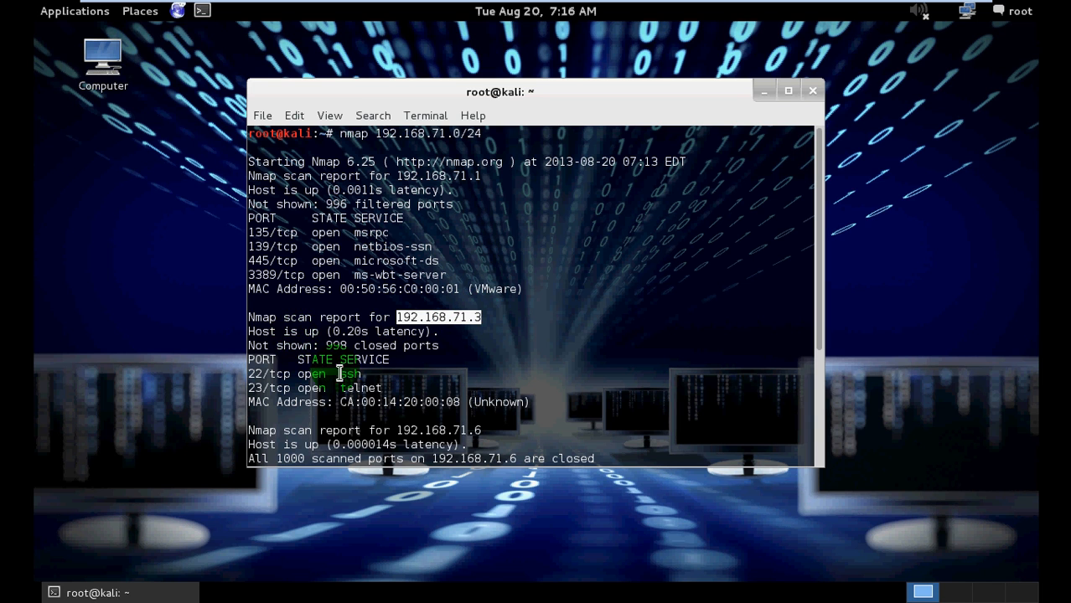
double_click(264, 374)
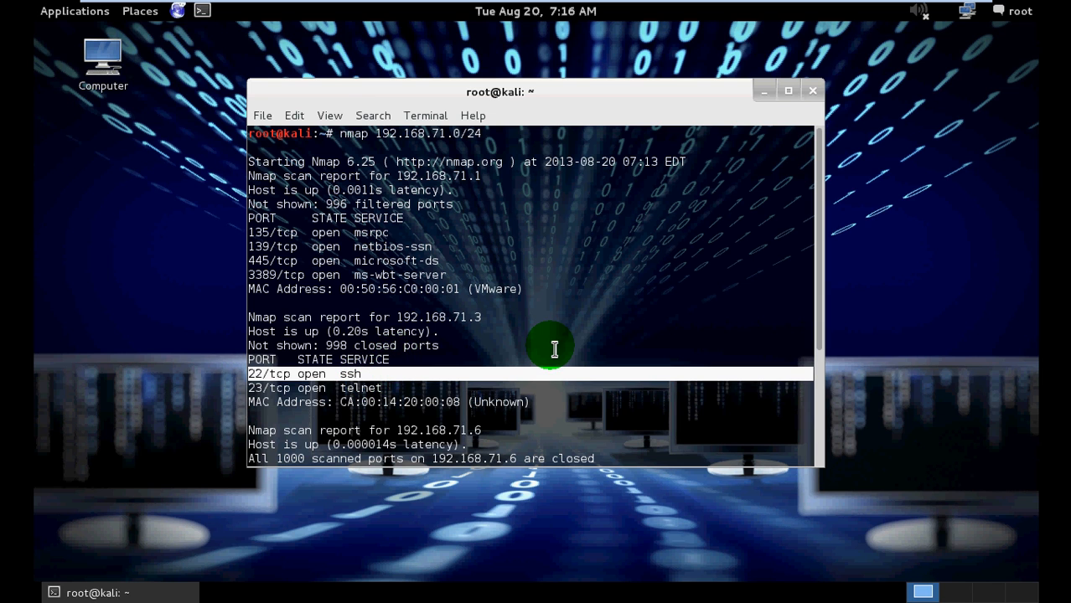
mouse_move(691, 361)
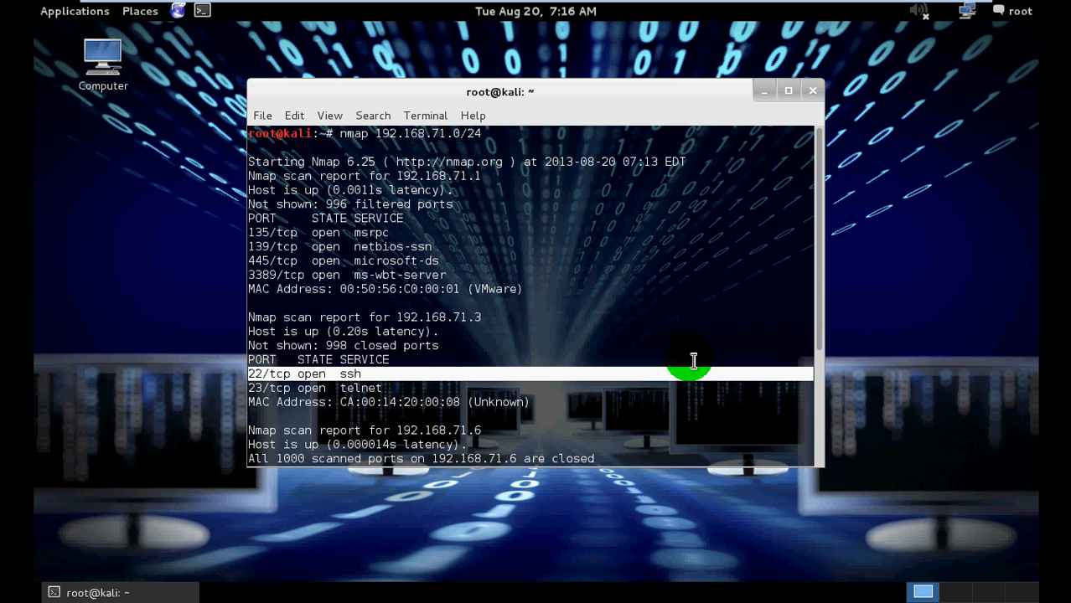